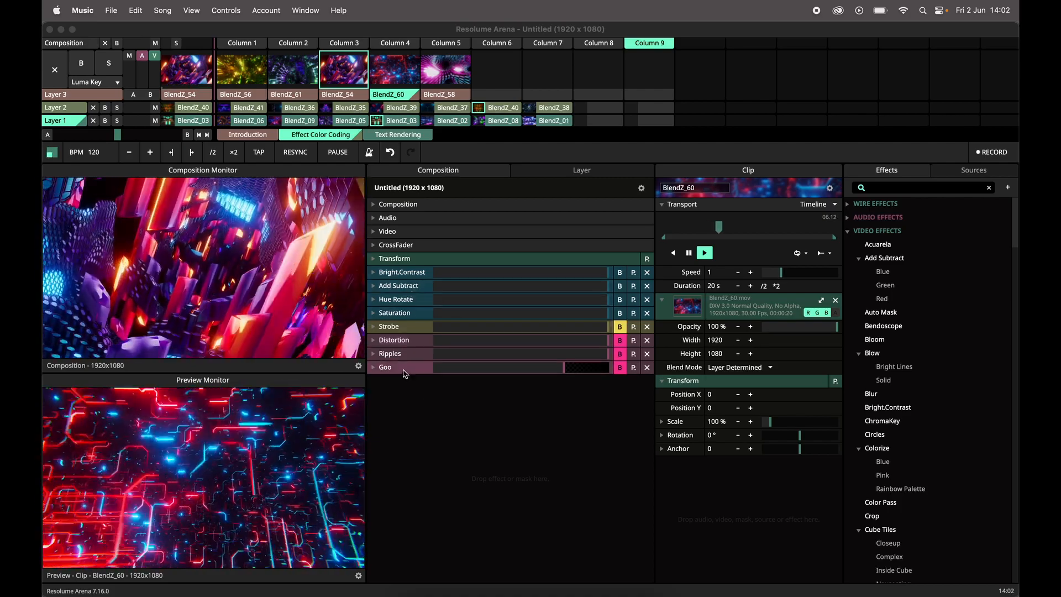
Step: Expand the Bright.Contrast effect to reveal its blend, opacity, brightness and contrast parameters
right_click(399, 285)
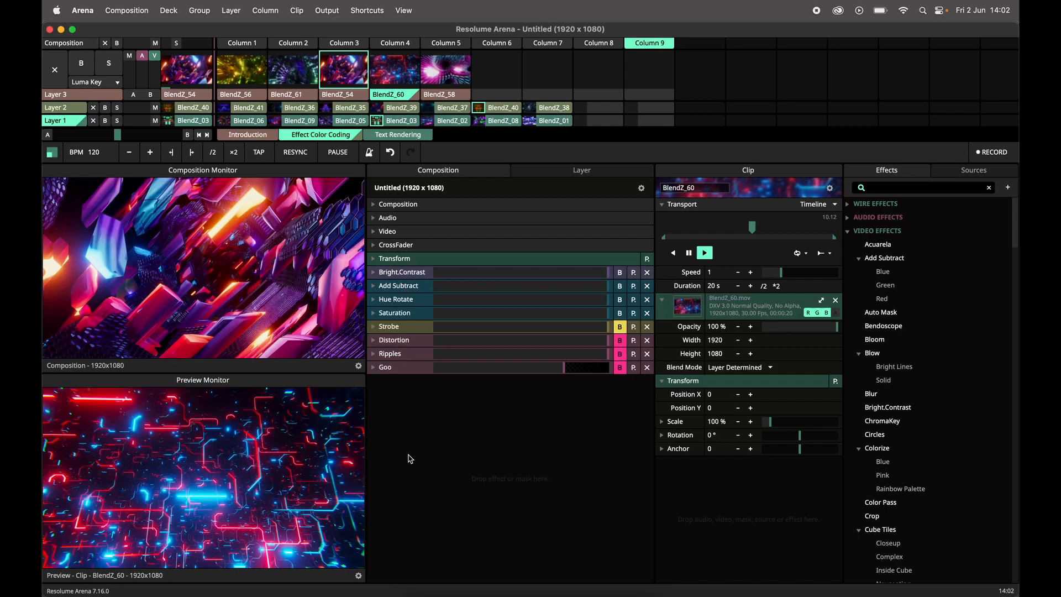
left_click(373, 272)
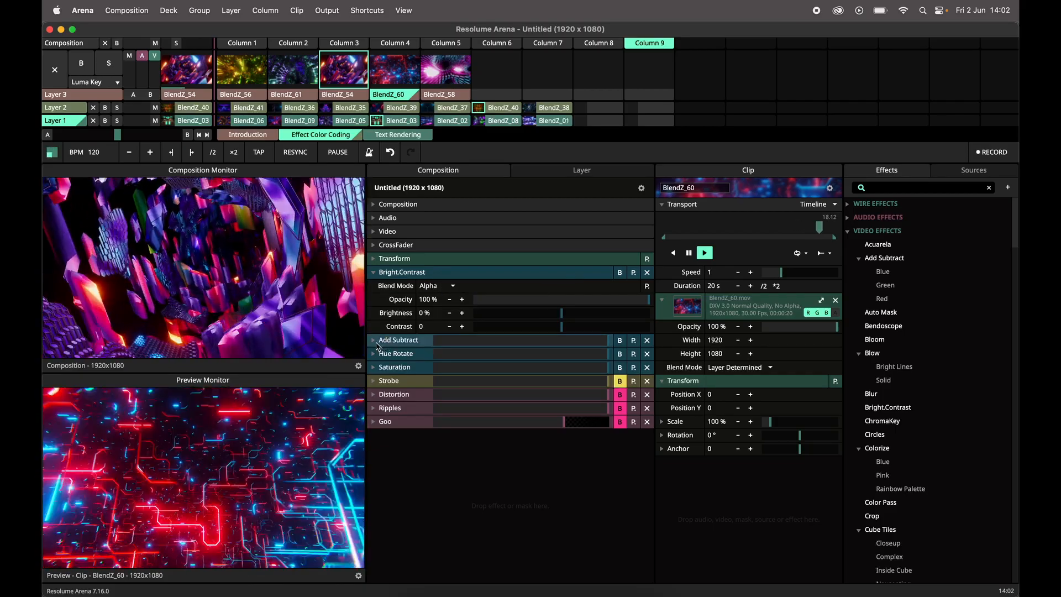
left_click(373, 339)
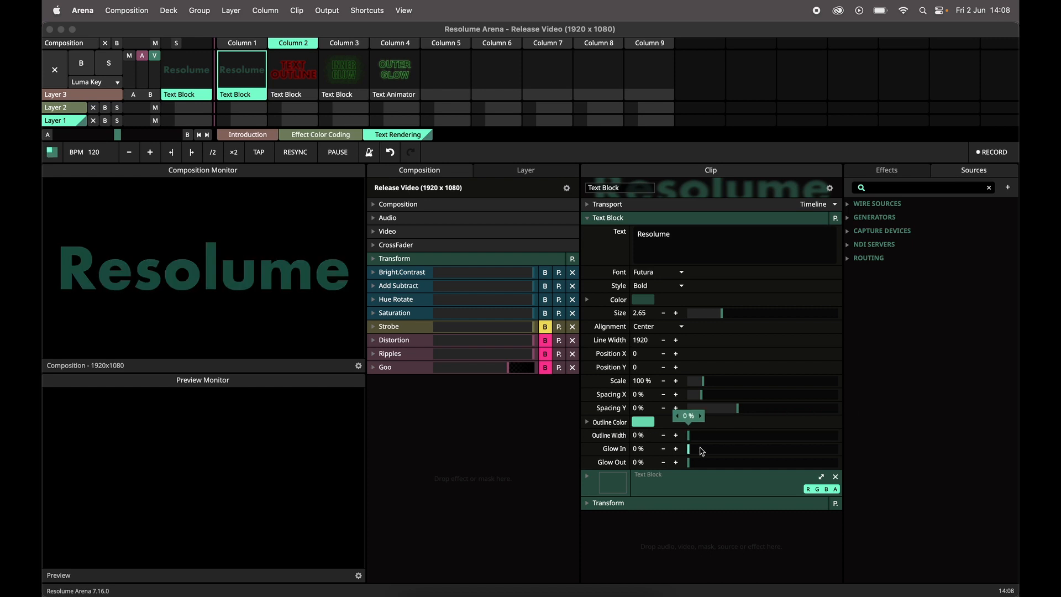
Step: Raise the Text Block's Glow In amount, then trigger the INNER GLOW and OUTER GLOW clips
left_click_drag(691, 462, 838, 462)
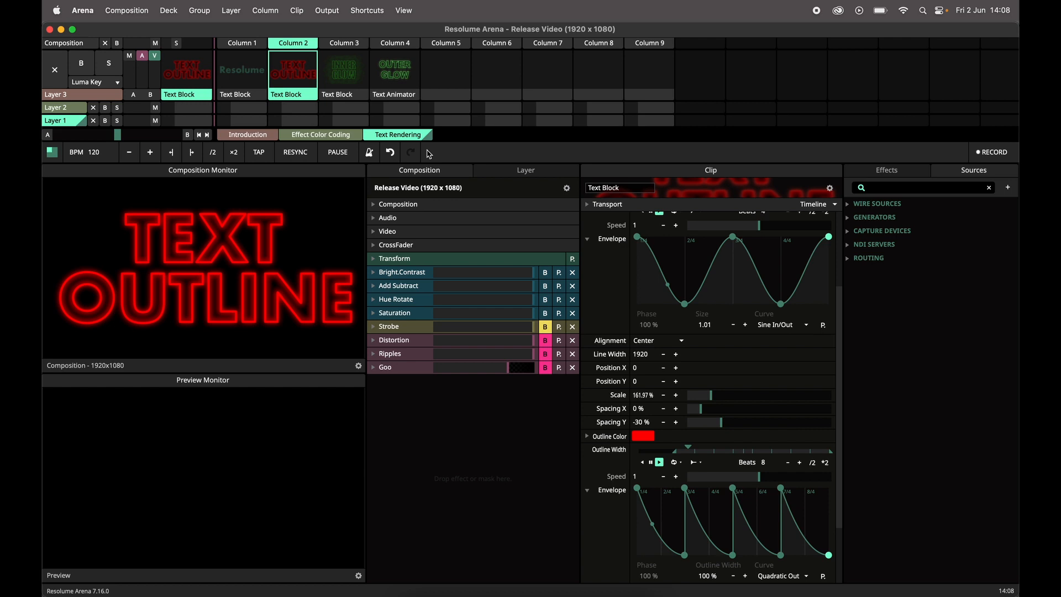
left_click(343, 67)
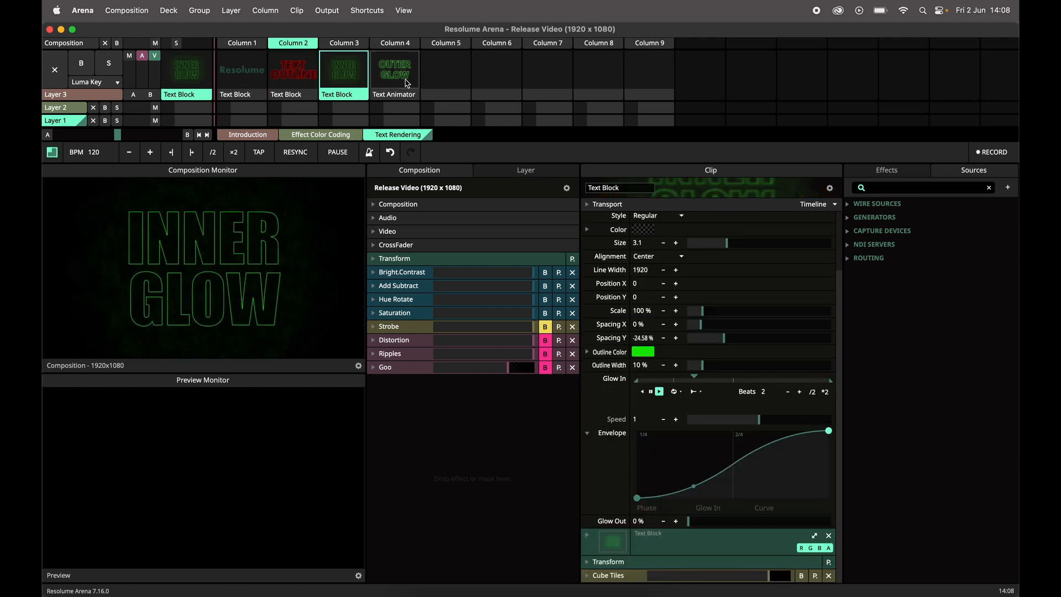
left_click(395, 67)
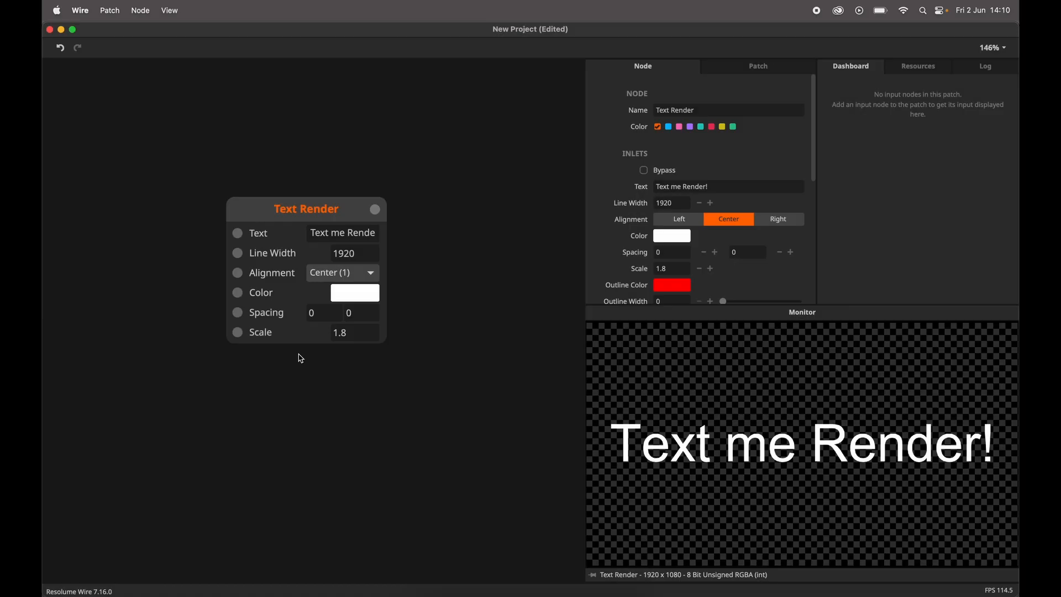
Step: Turn on the Outline Color inlet from the Text Render node's Visibility options
right_click(306, 208)
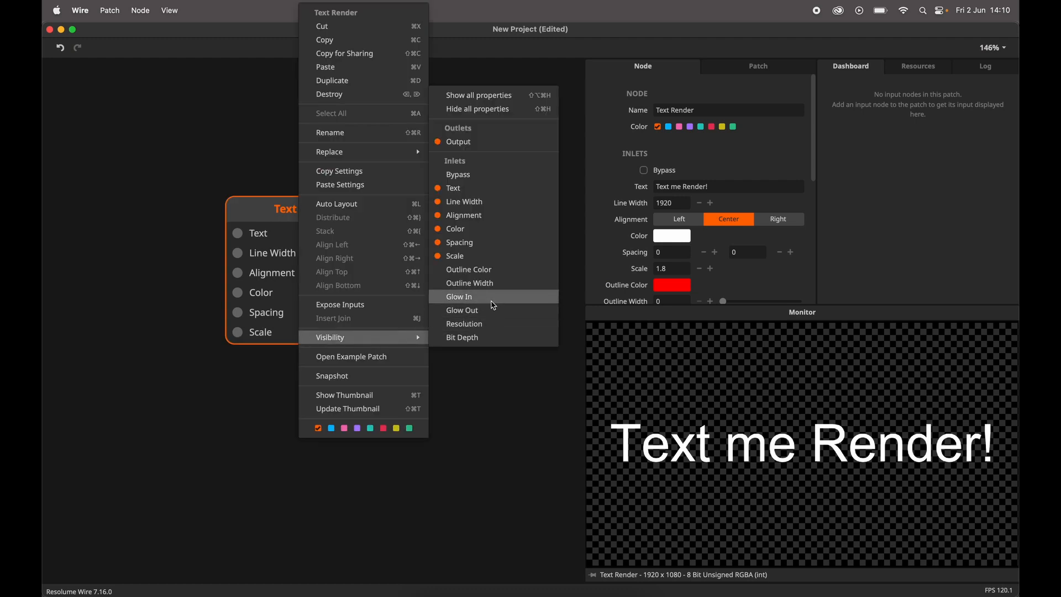
left_click(458, 296)
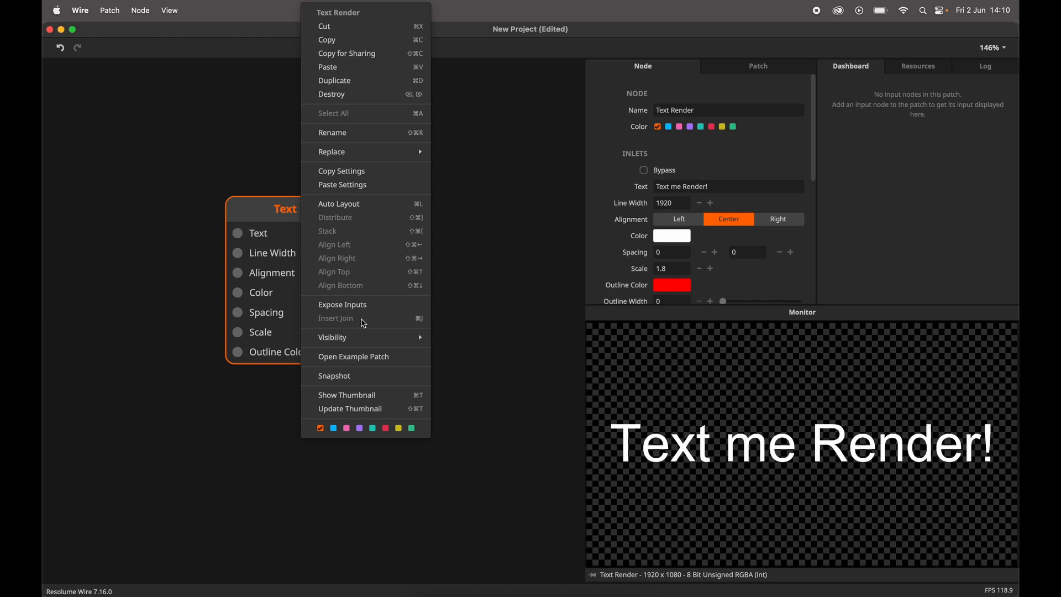
mouse_move(332, 337)
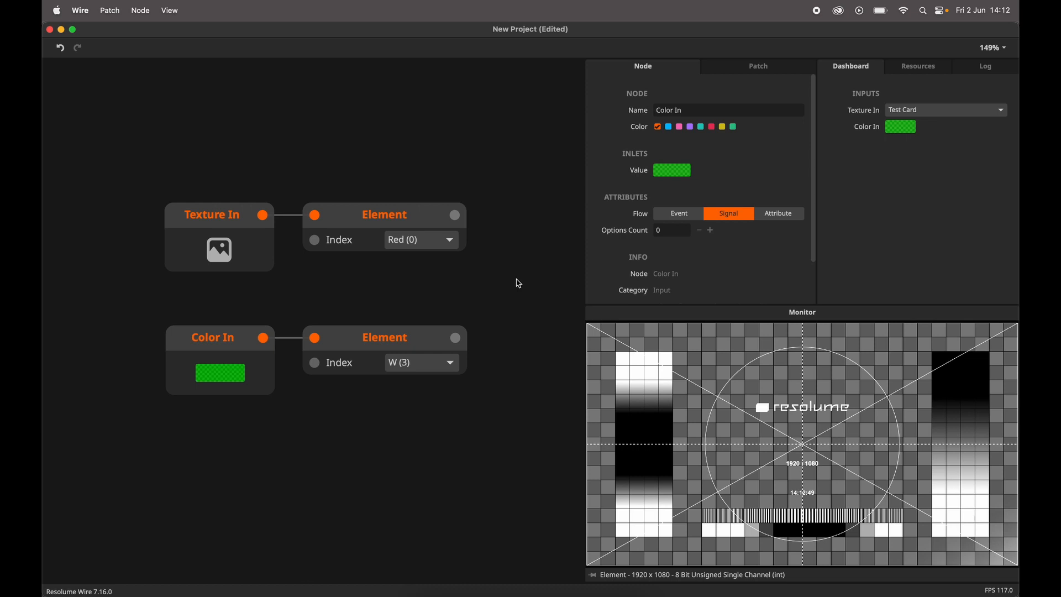
mouse_move(455, 214)
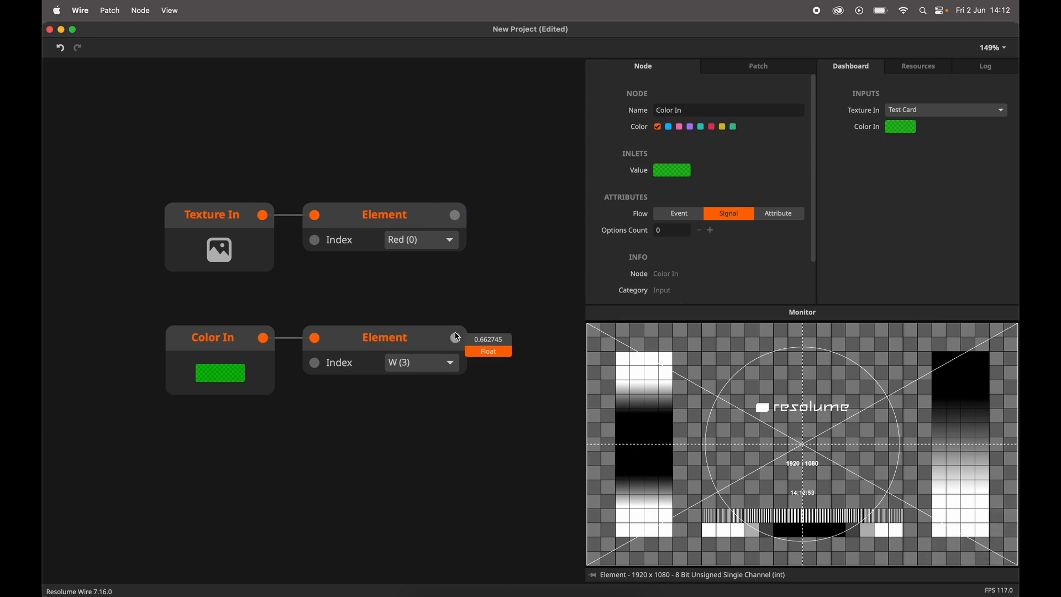
Step: Inspect the value output by the lower Element node
left_click(420, 239)
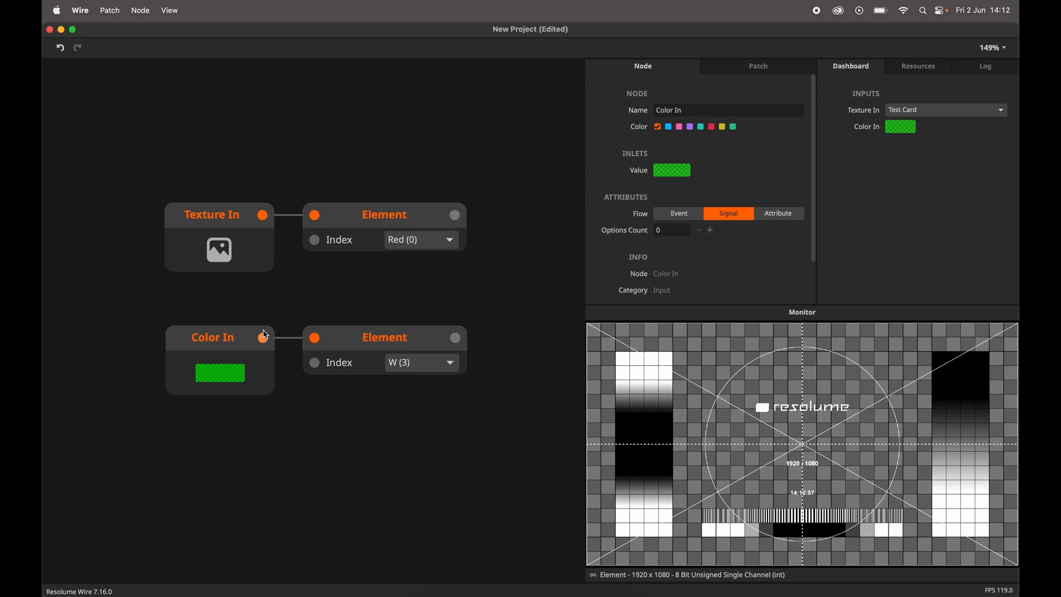
mouse_move(454, 337)
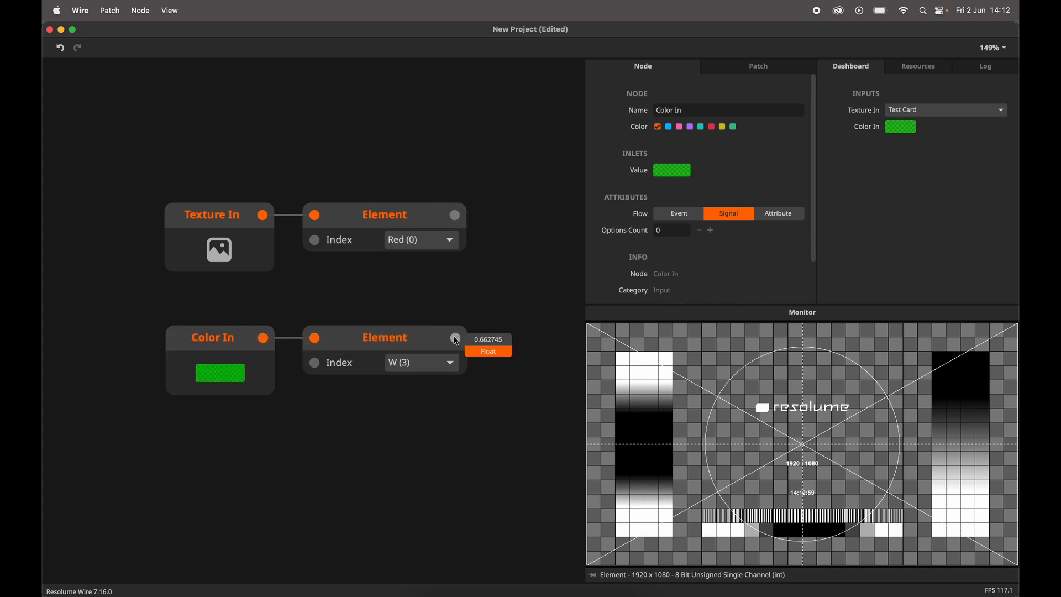
mouse_move(467, 305)
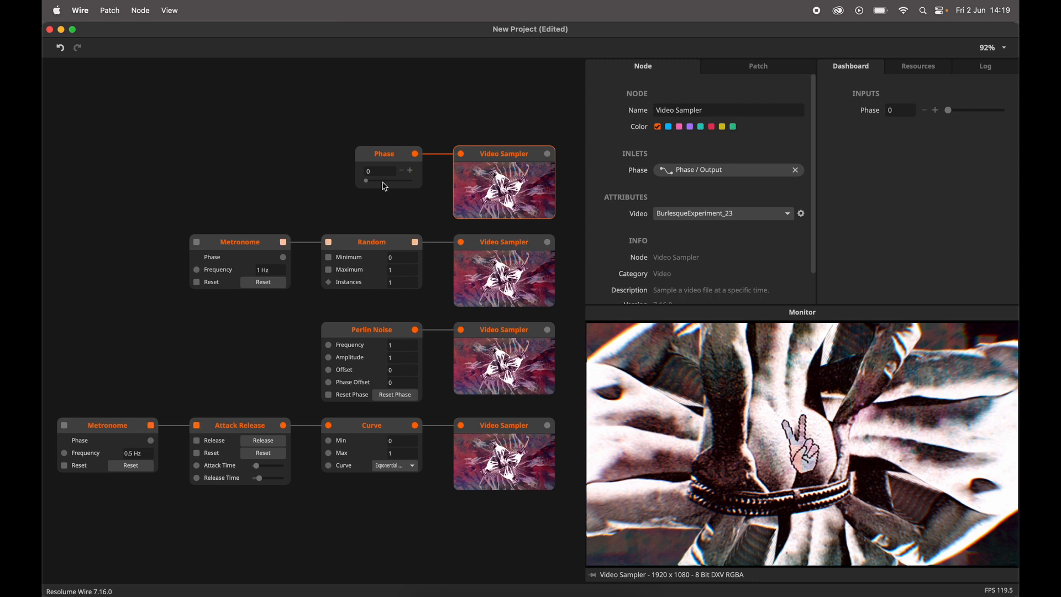
Step: Scrub the Phase slider through the video, then preview the Perlin Noise-driven Video Sampler
left_click_drag(366, 181, 376, 181)
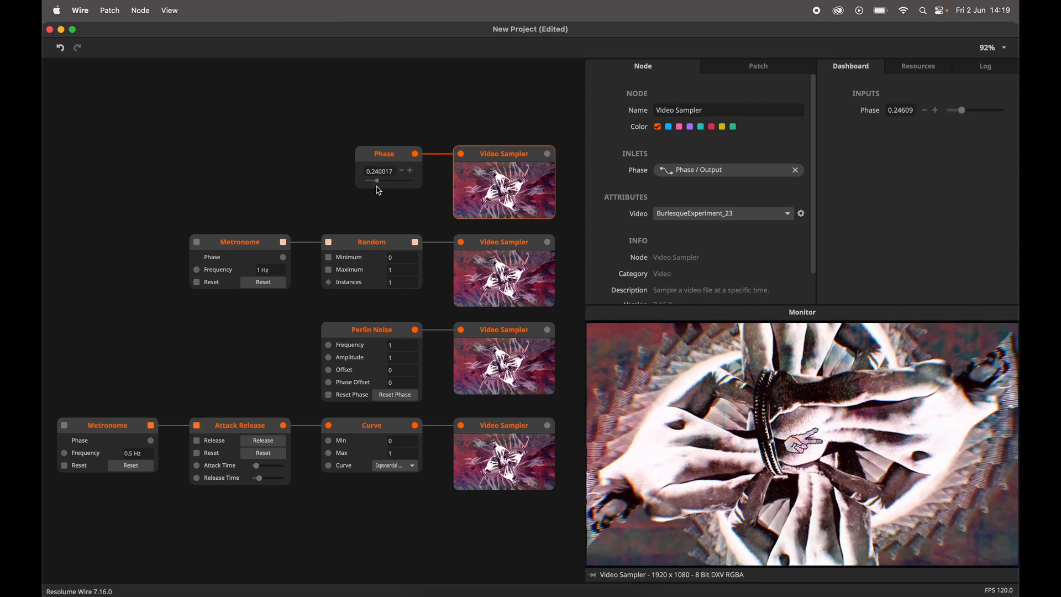
left_click_drag(377, 181, 403, 181)
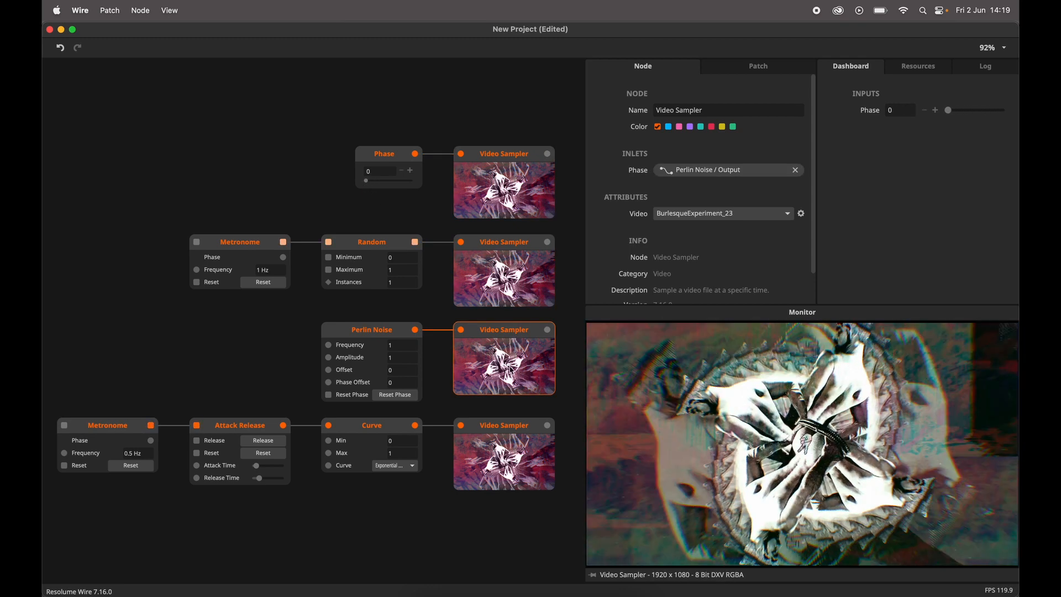
left_click(504, 425)
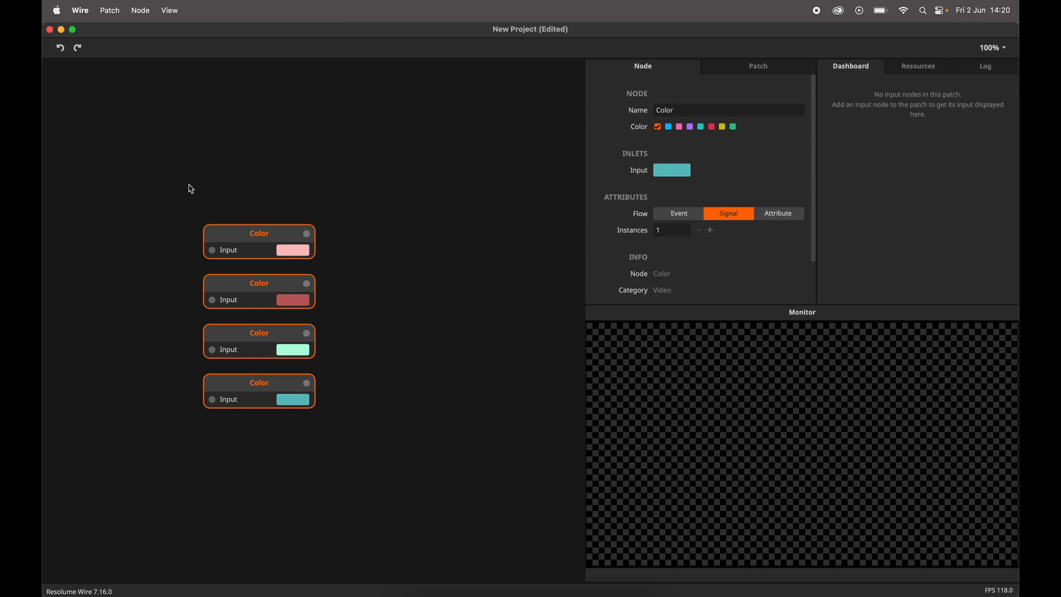
Step: Join the four Color nodes into a Float4 Join node and begin renaming it
key("cmd+j")
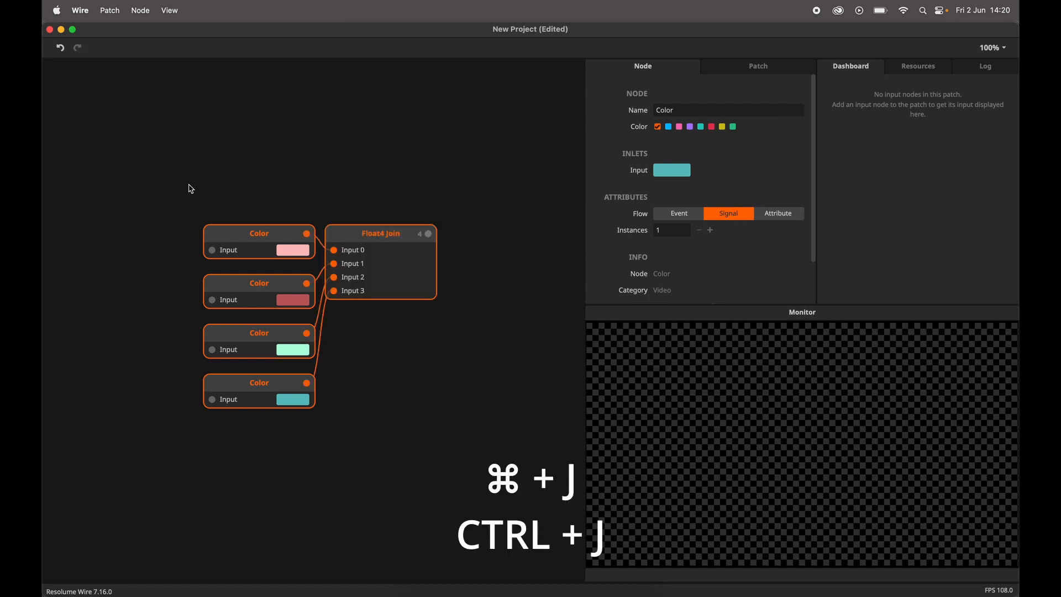
mouse_move(220, 281)
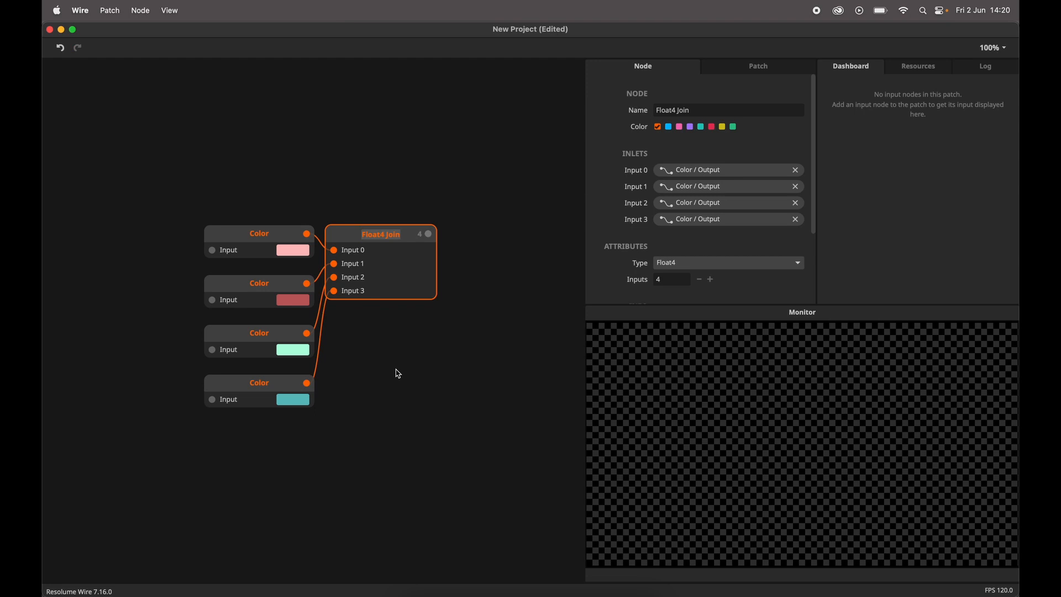
key("cmd+shift+r")
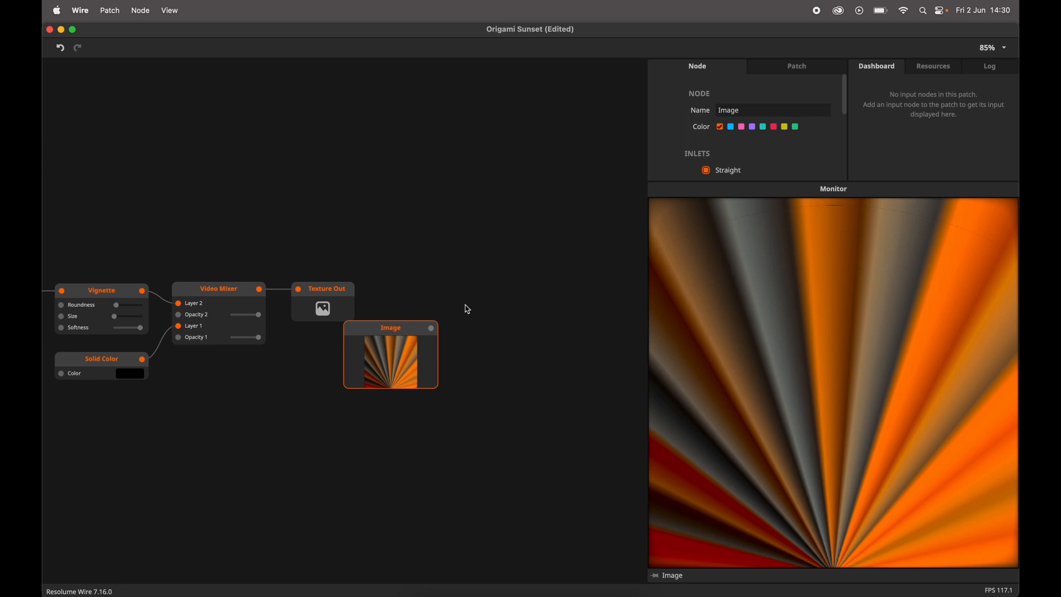
Step: Move the Origami Sunset patch's Image node beside the Texture Out node
left_click_drag(390, 353, 494, 300)
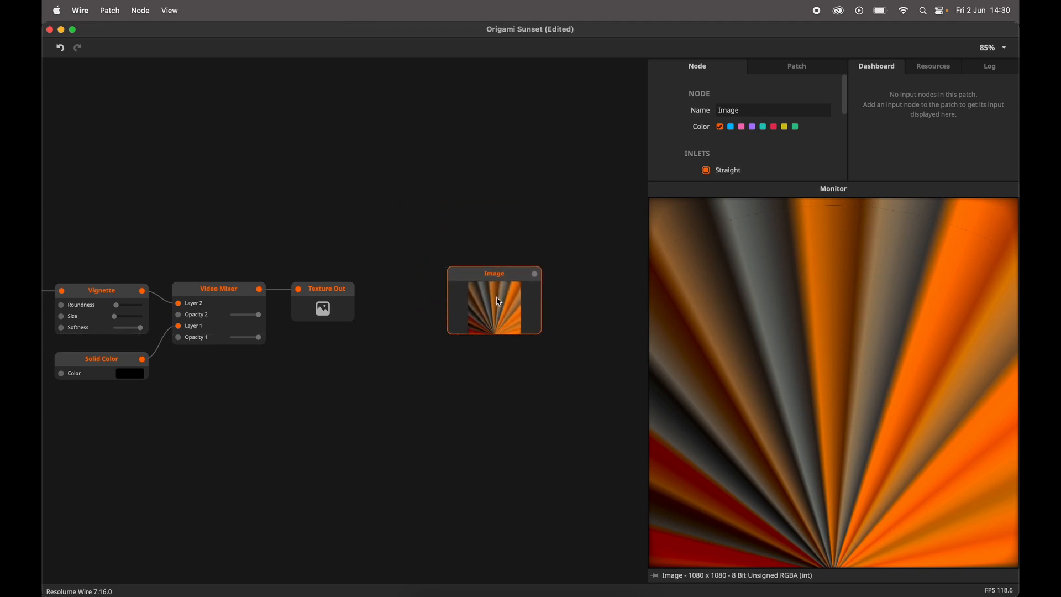